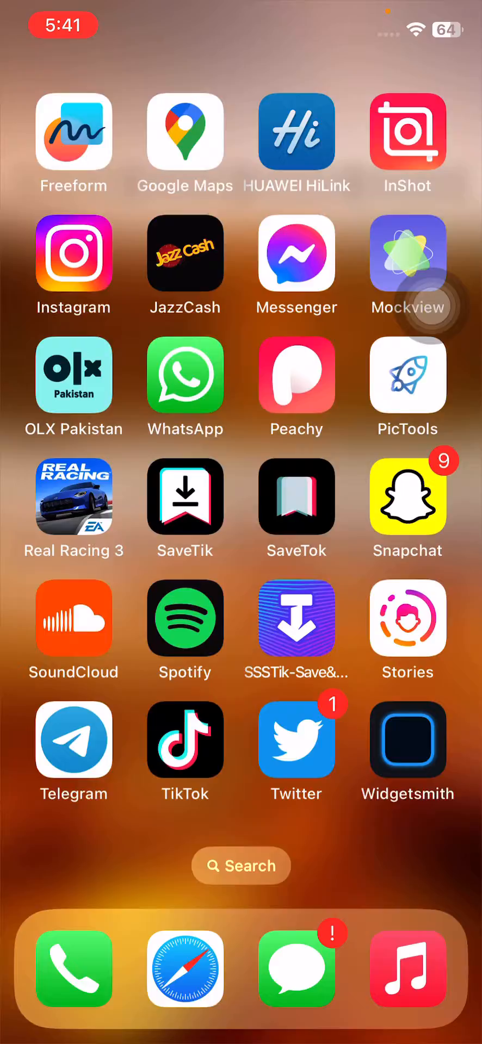
- Open Settings and scroll the app list from Cricket League down to Instagram
click(408, 498)
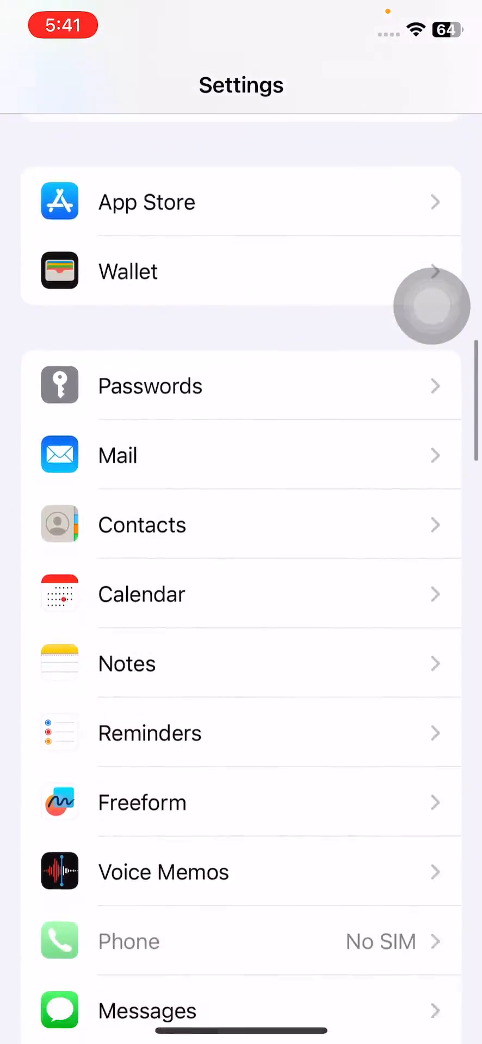
scroll(down, 3)
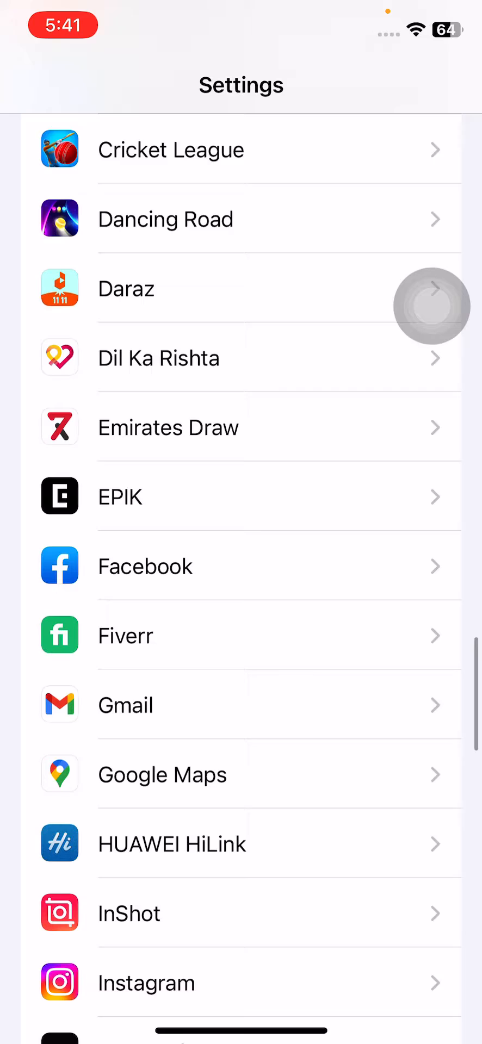
scroll(down, 3)
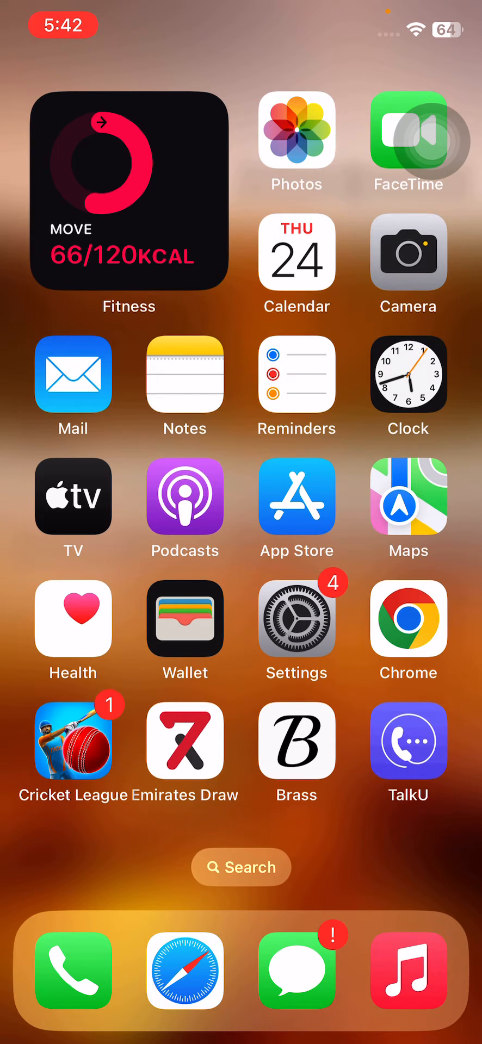
click(296, 627)
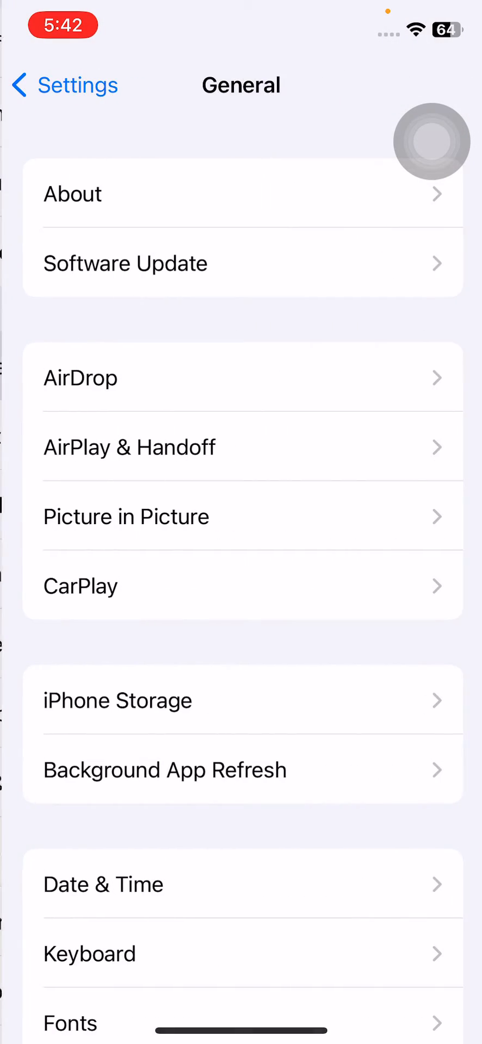
click(119, 700)
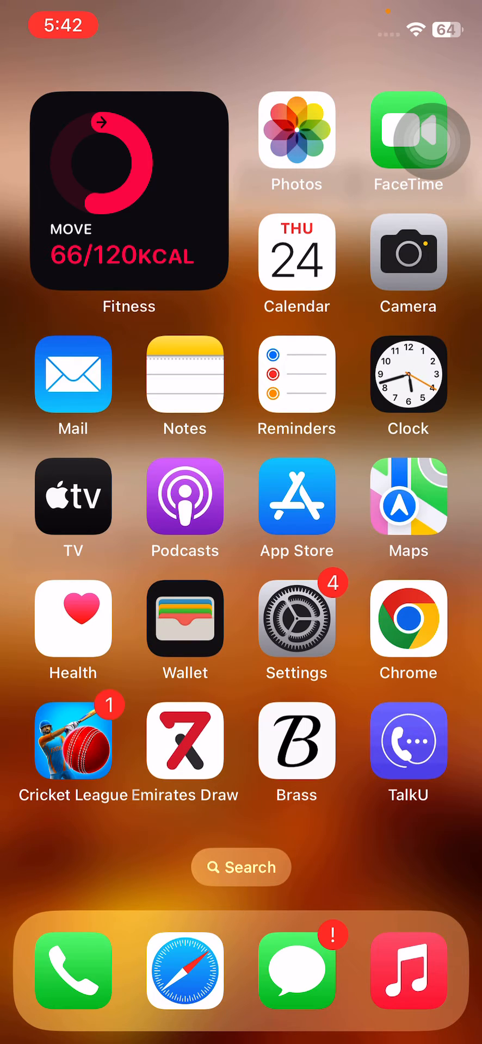
- Launch Snapchat from the Home Screen and open its own settings
scroll(left, 3)
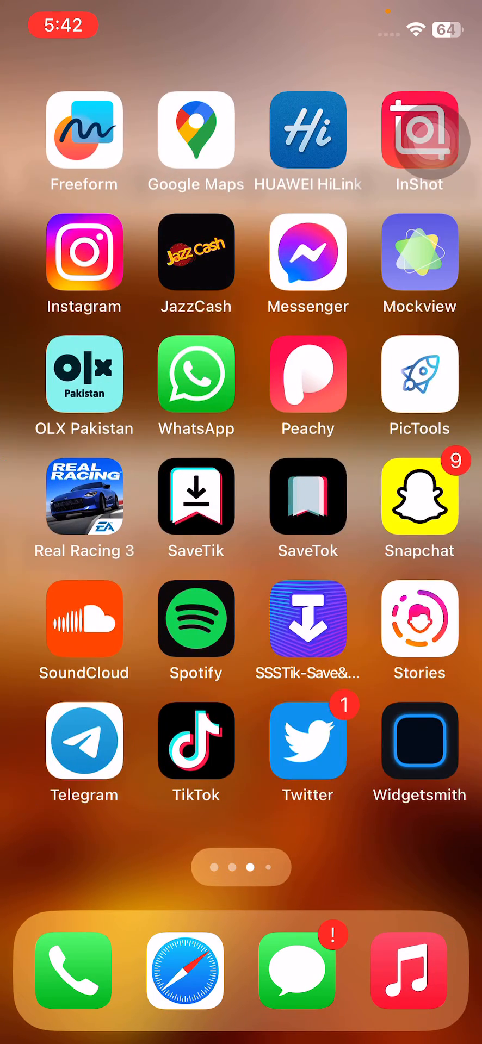
click(419, 496)
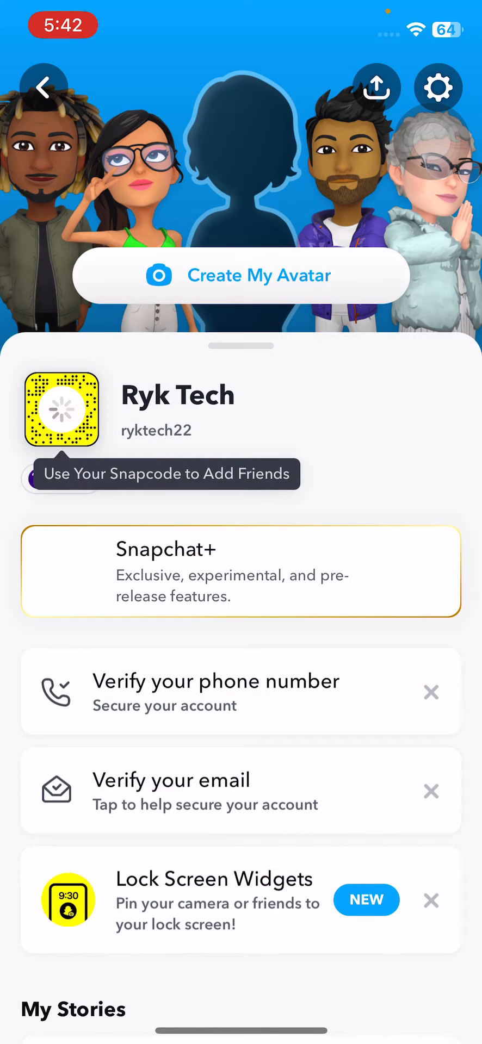
click(438, 87)
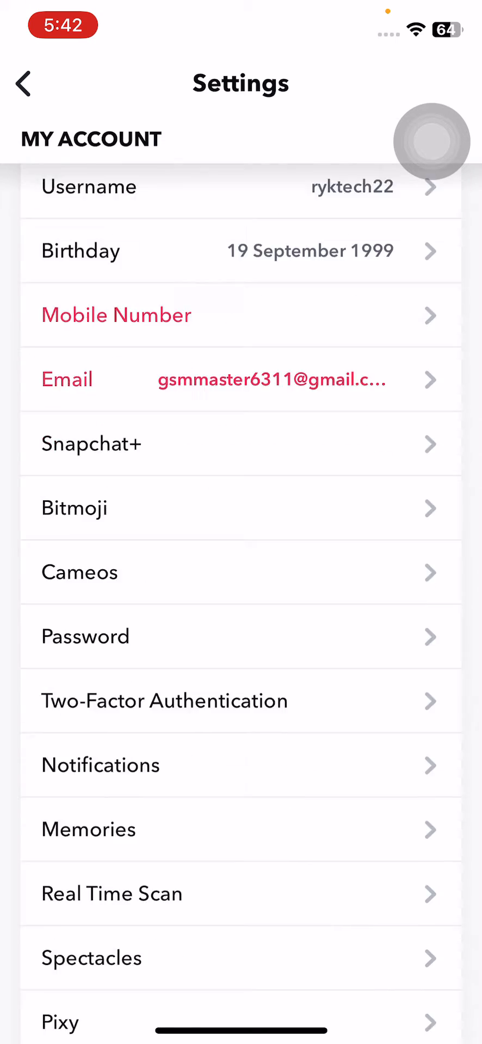
- Clear Snapchat's 103.83MB cache under Account Actions and confirm Clear
scroll(down, 3)
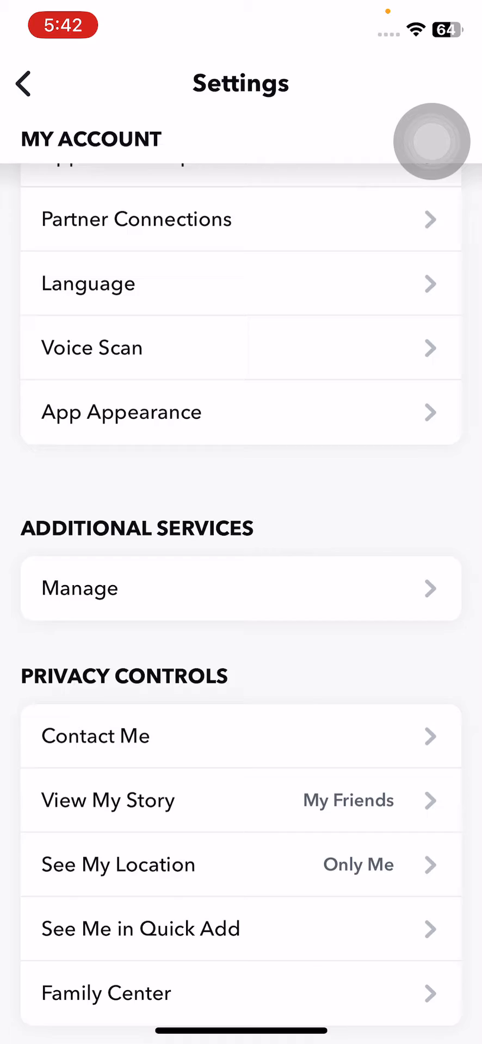
scroll(down, 3)
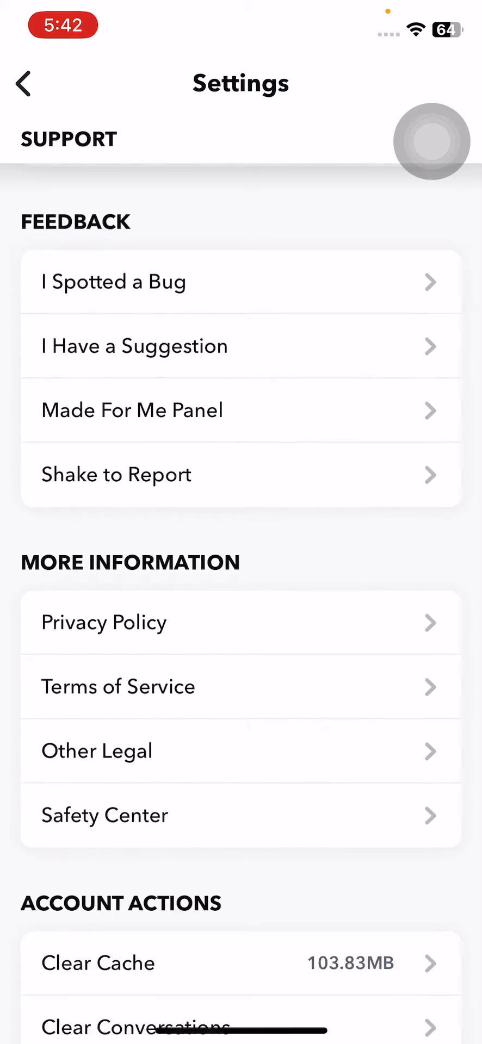
click(98, 964)
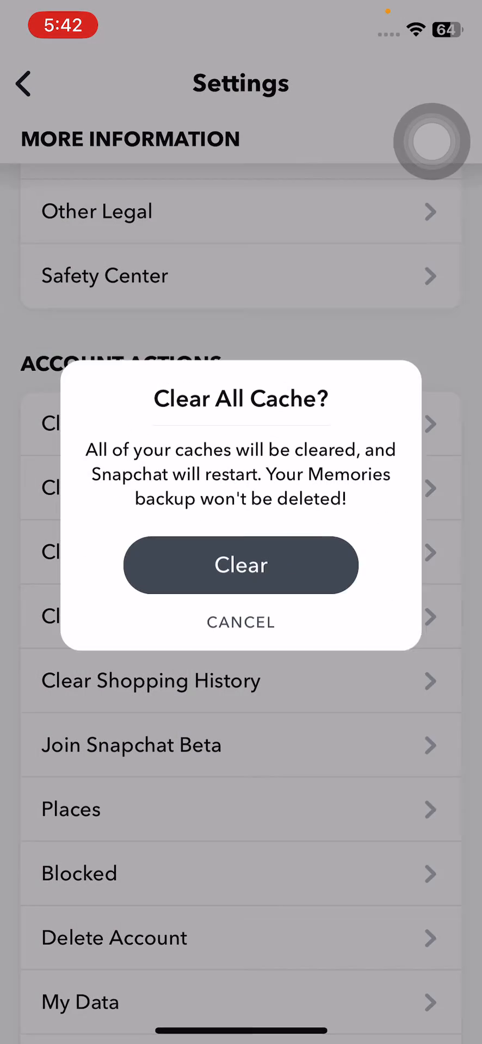
click(241, 564)
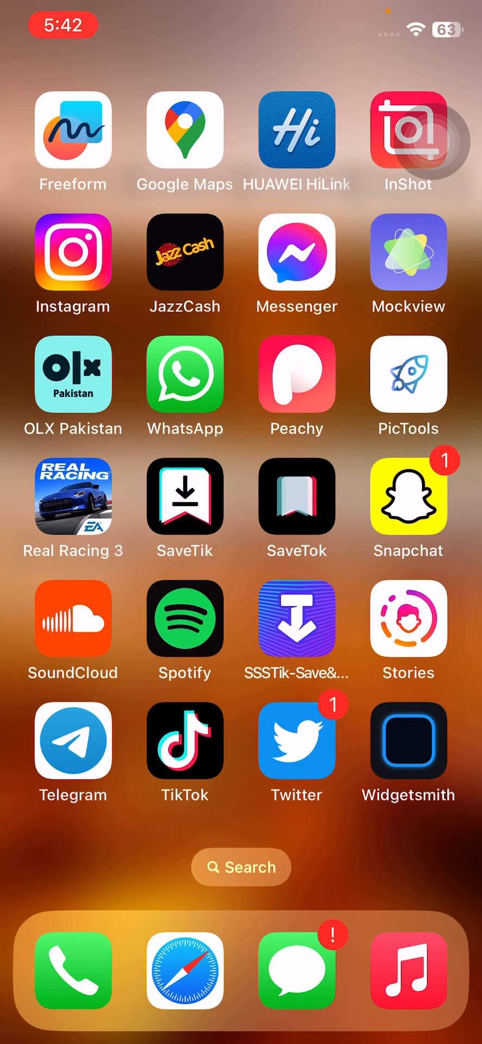
- Open Spotlight Search on the Home Screen and search for "sn"
scroll(left, 3)
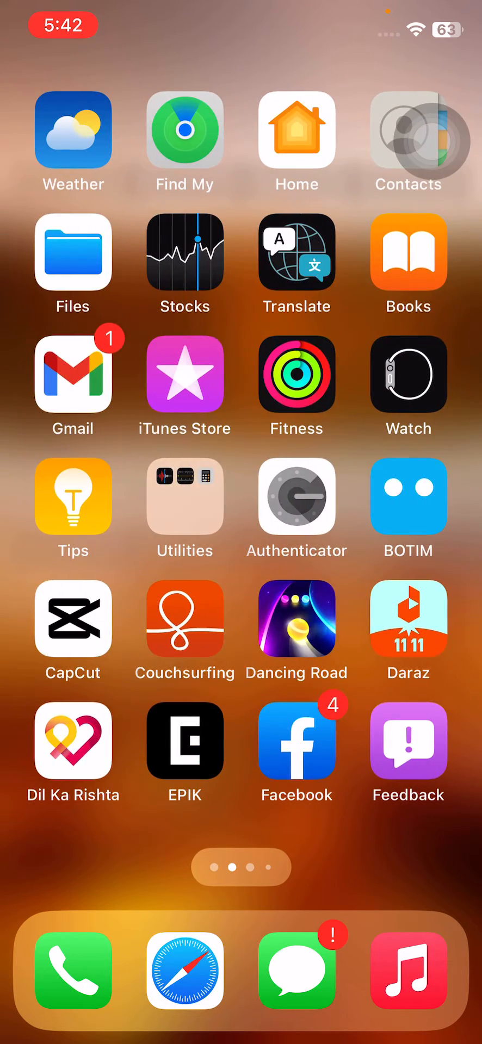
text(snapchat)
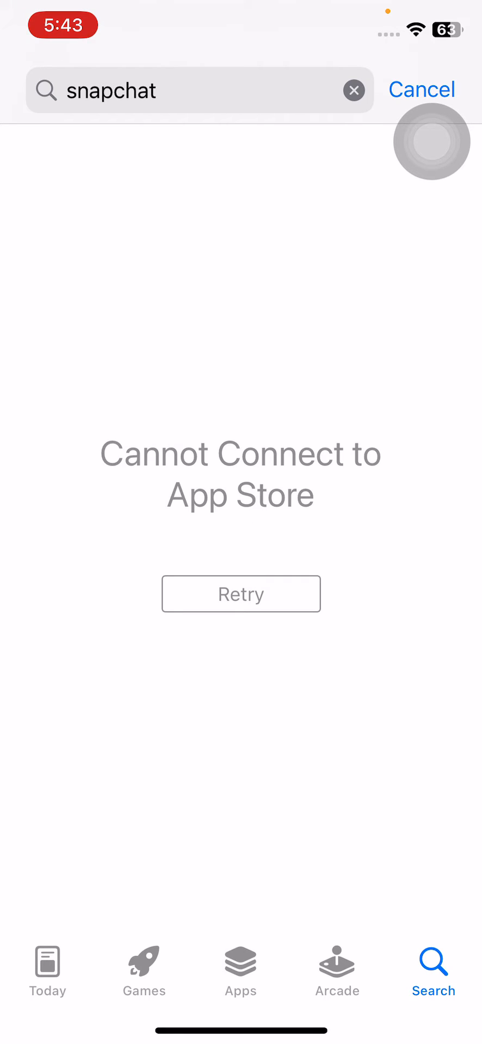
- Retry the "snapchat" search and open Snapchat's store page to check for an update
click(241, 593)
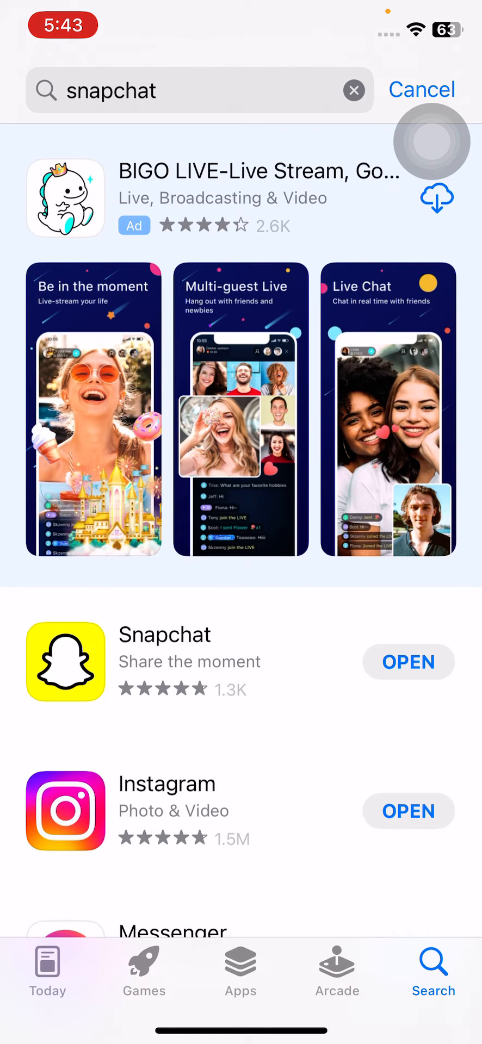
click(164, 662)
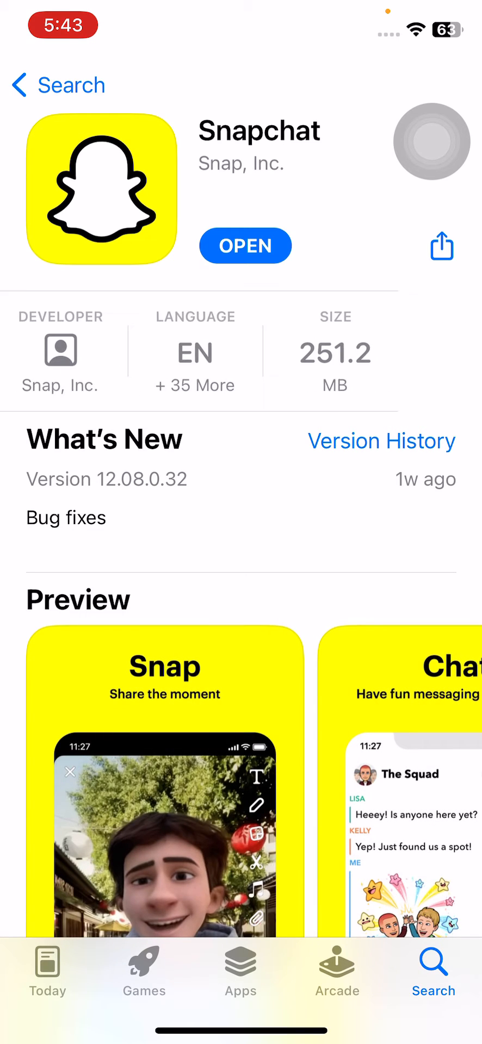